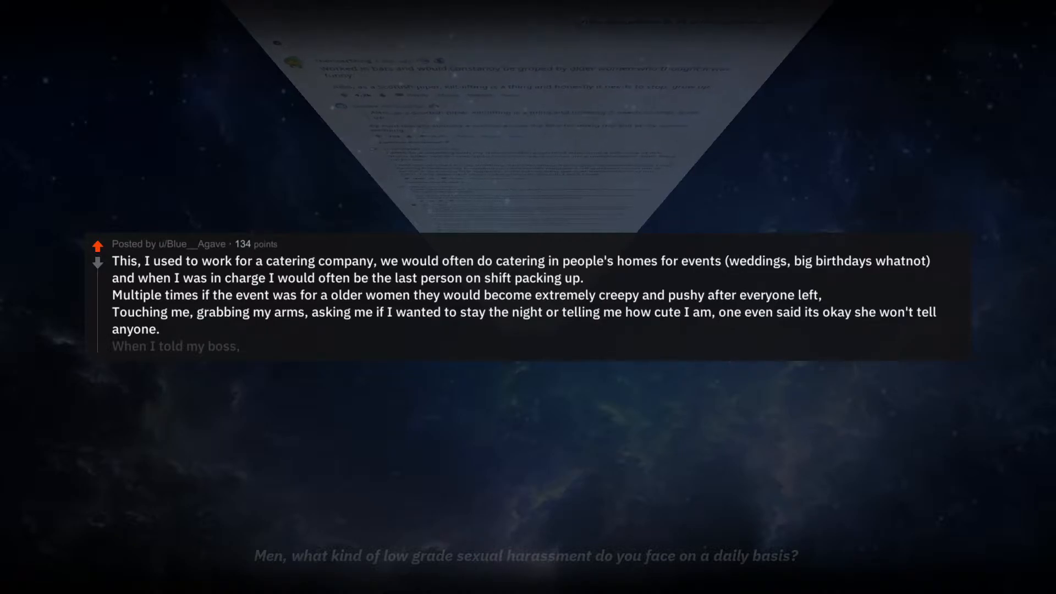
scroll(up, 3)
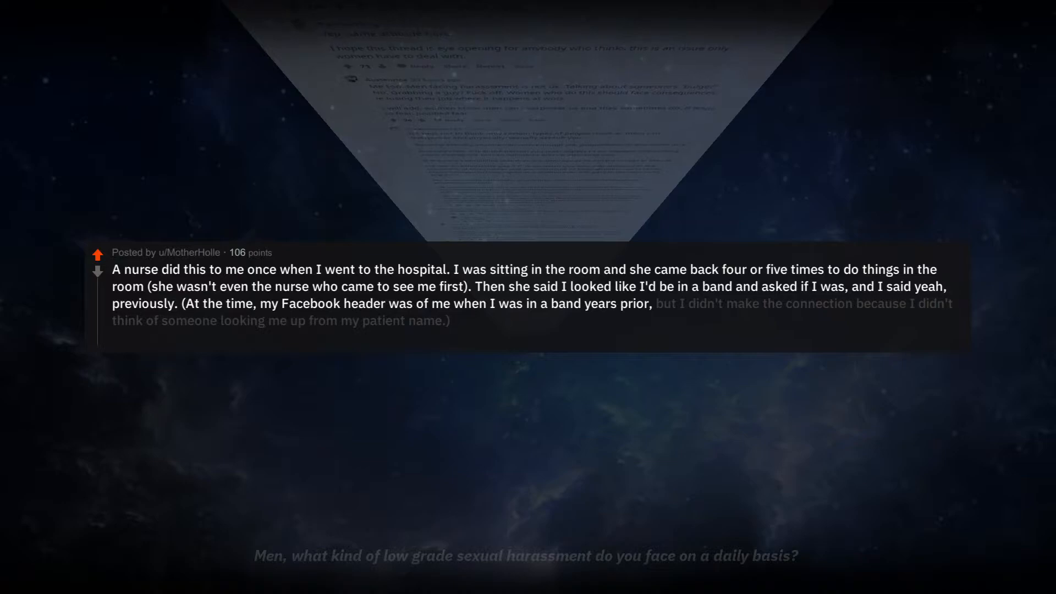
scroll(up, 3)
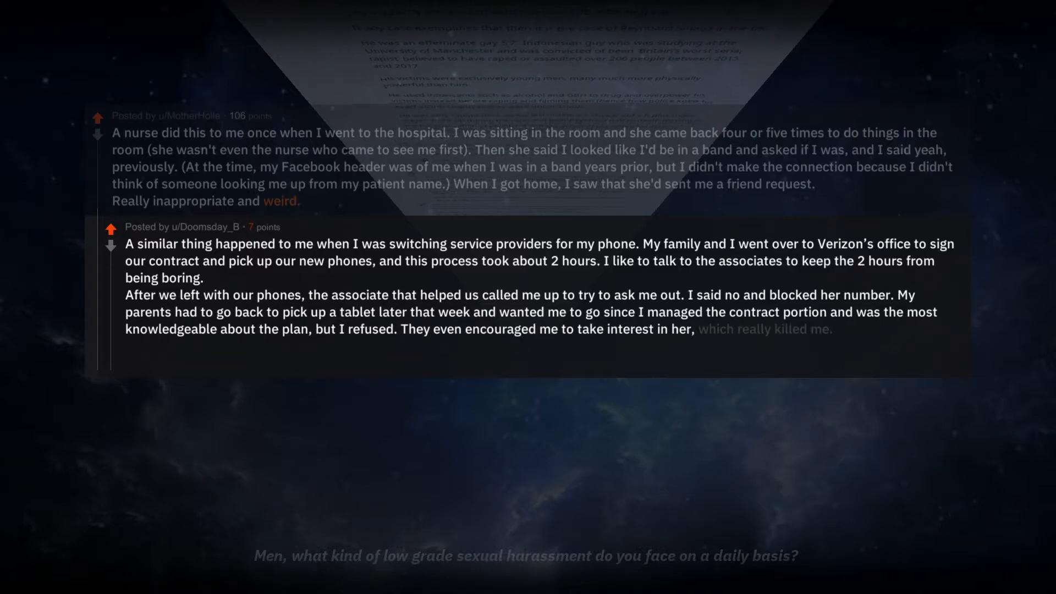
scroll(down, 3)
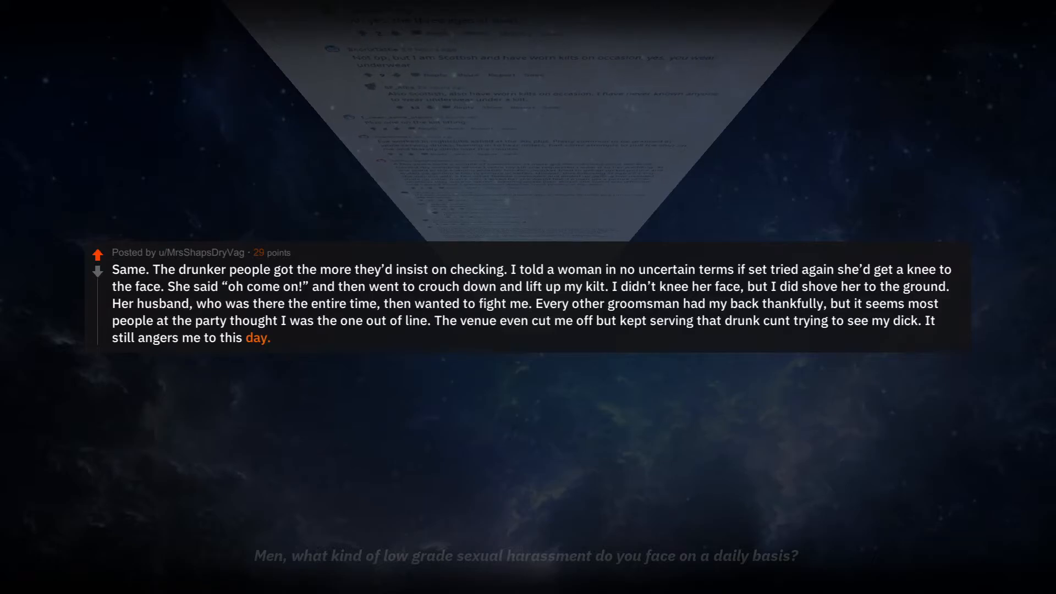
scroll(up, 3)
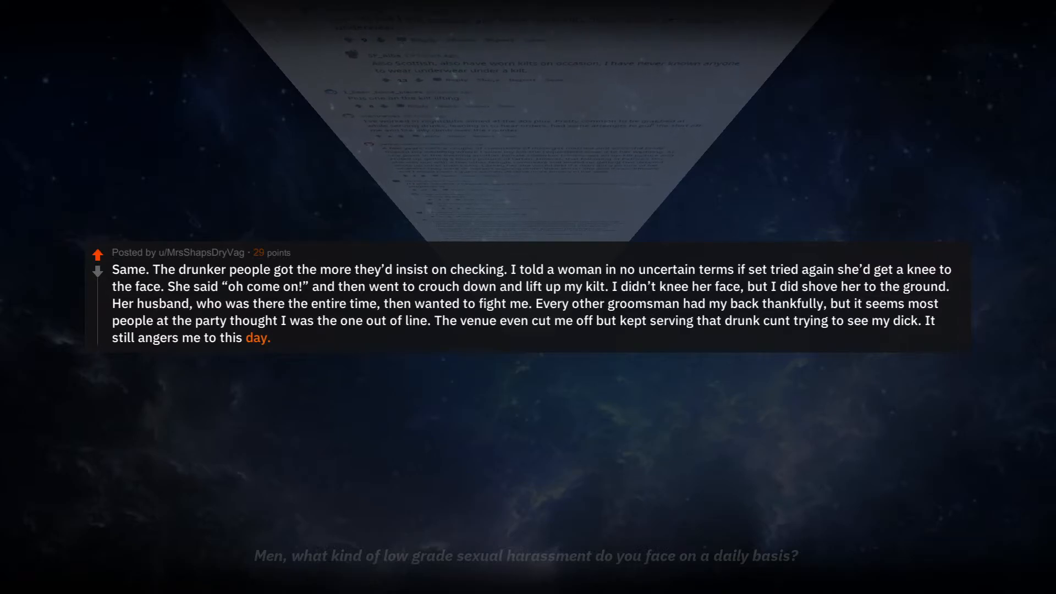
scroll(down, 3)
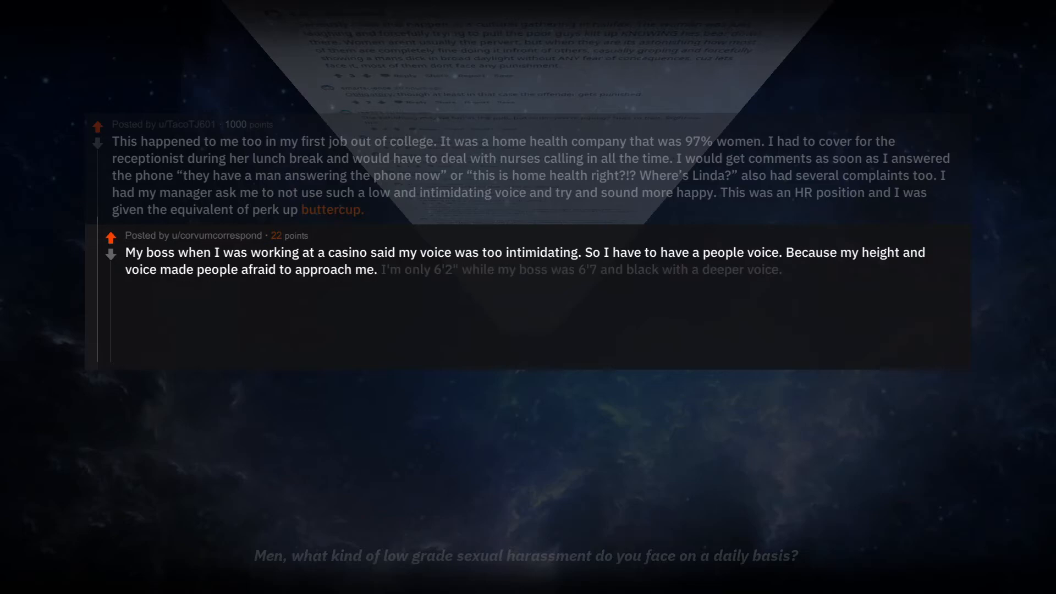
scroll(down, 3)
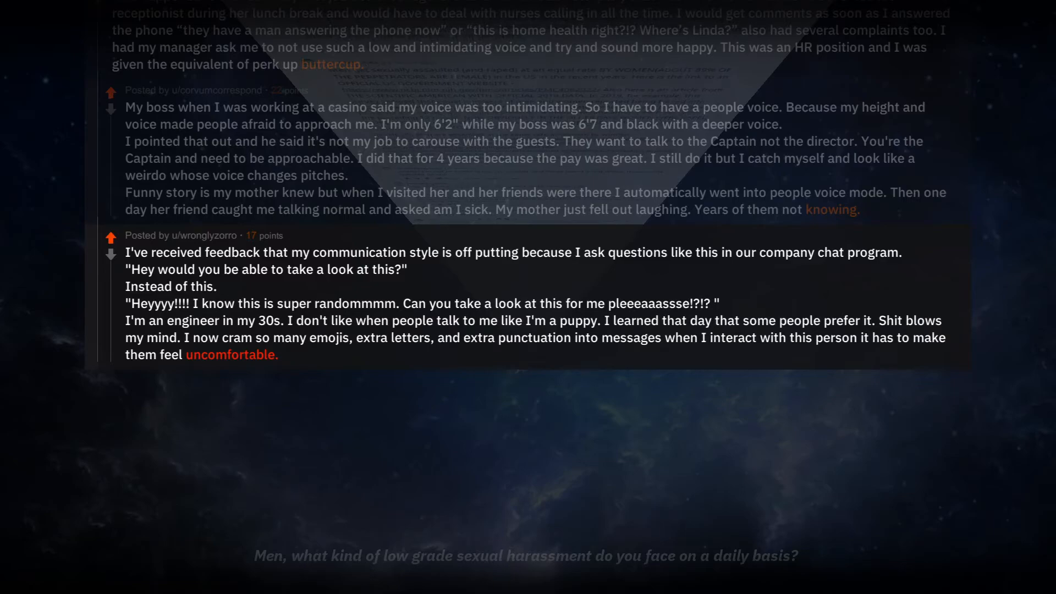
scroll(down, 3)
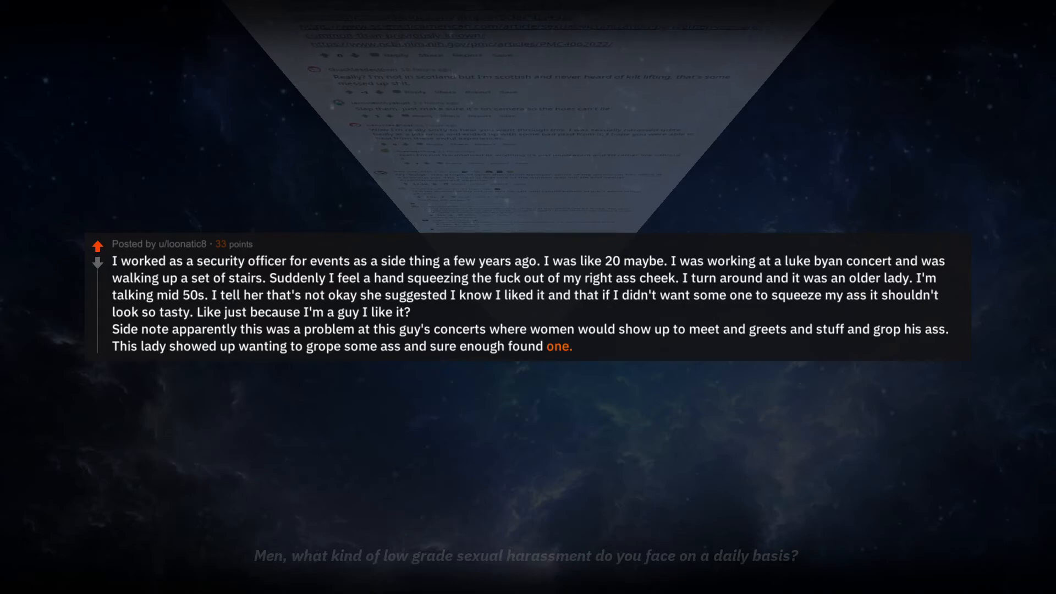
scroll(up, 3)
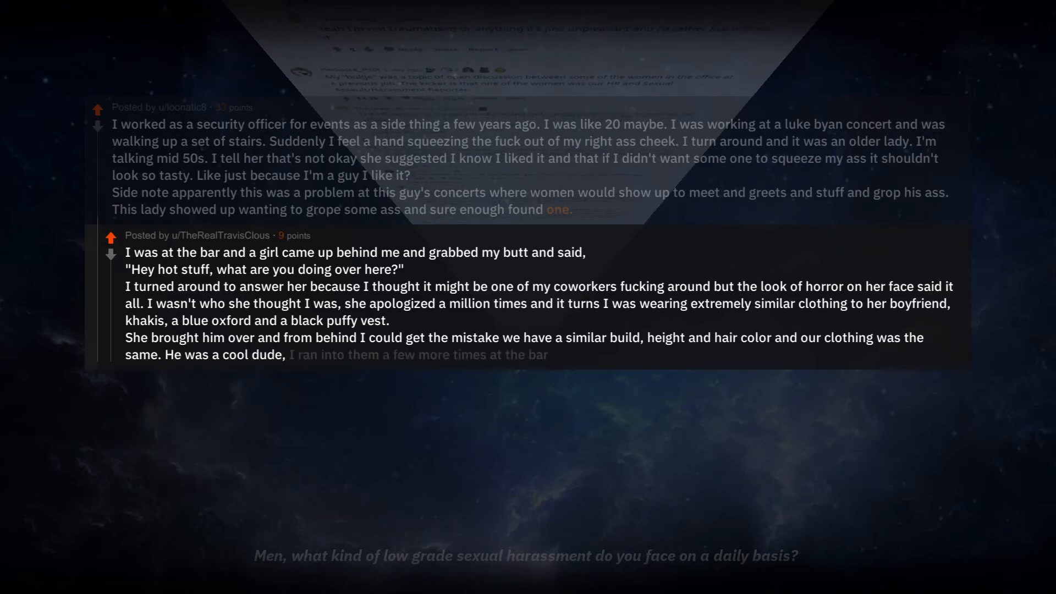
scroll(down, 3)
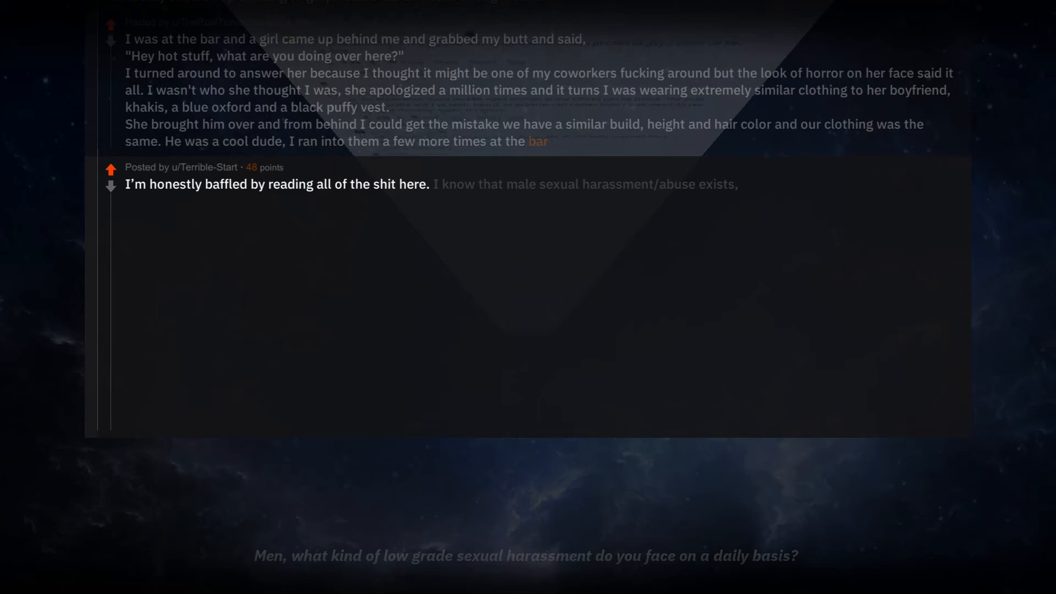